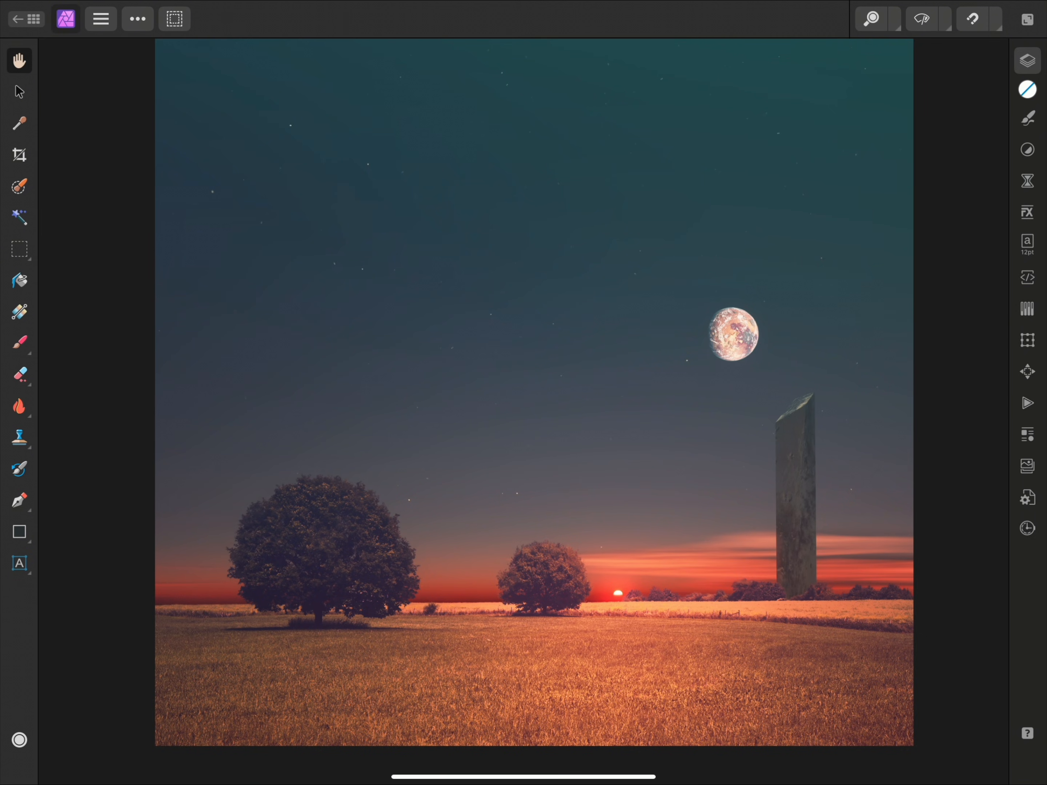
- Place the Scorched Planet image from Files via the More menu's Place options
{"action": "left_click", "coordinate": [137, 19]}
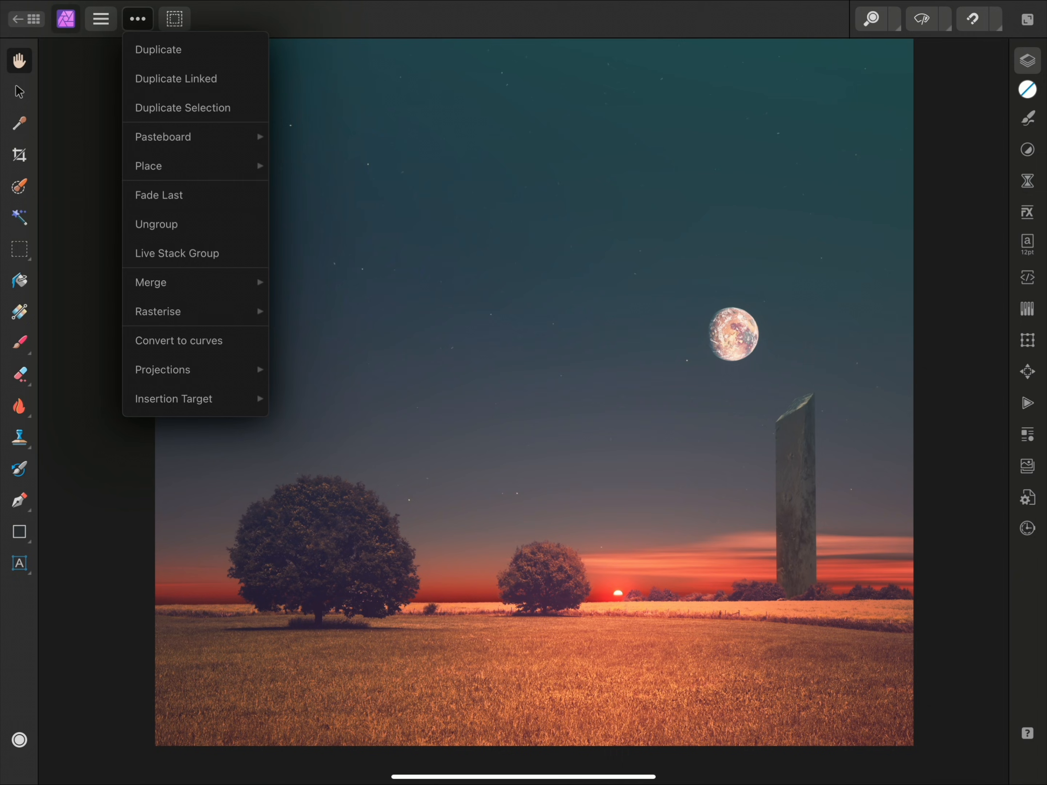
{"action": "left_click", "coordinate": [148, 166]}
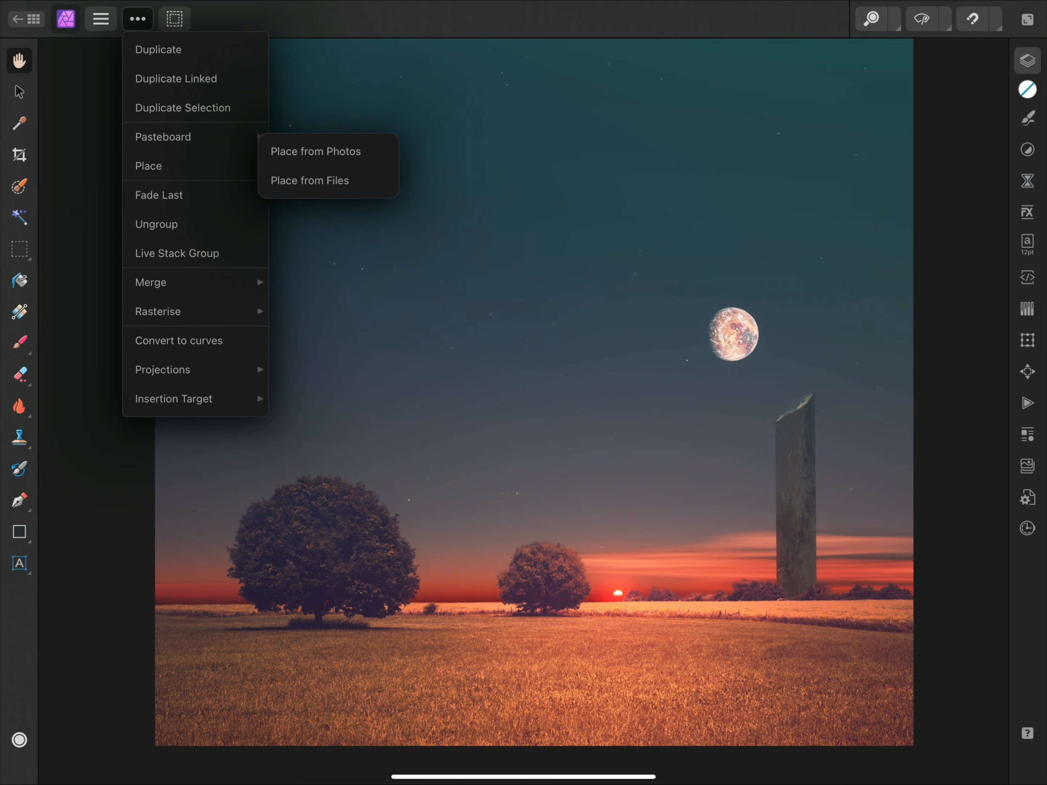
{"action": "left_click", "coordinate": [309, 180]}
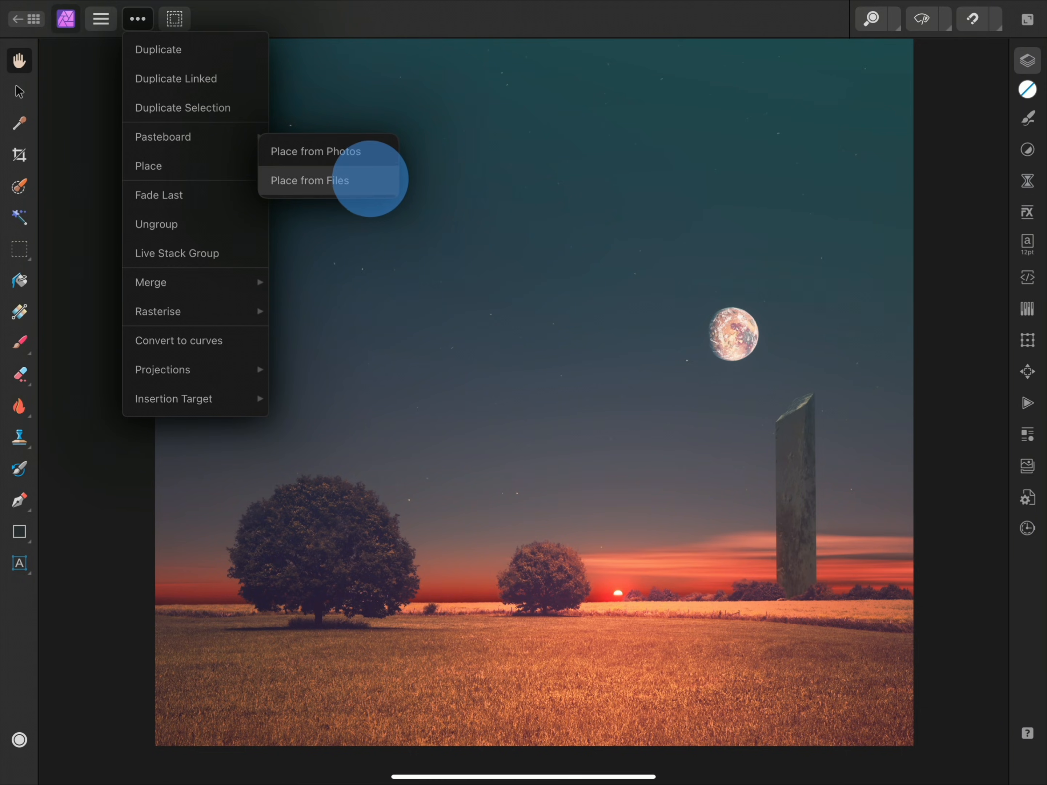
{"action": "left_click", "coordinate": [309, 180]}
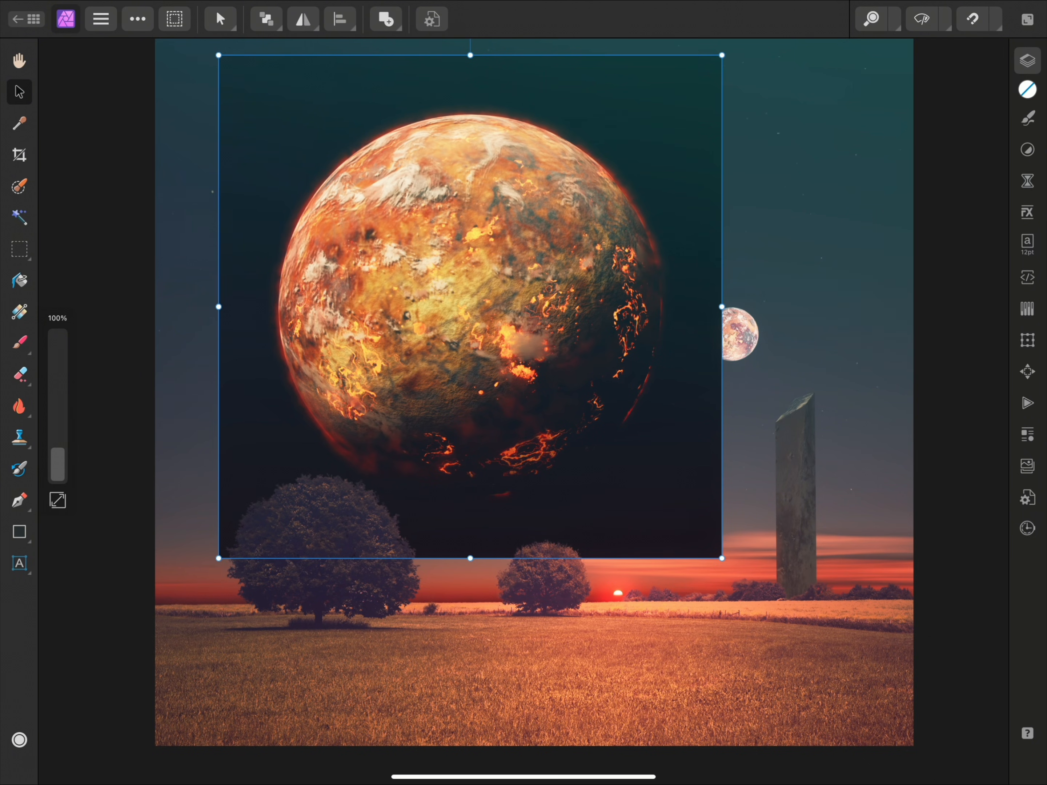
- In the Layers panel select the planet layers, then scale the Scorched Planet.jpg down into the sky
{"action": "left_click", "coordinate": [1027, 60]}
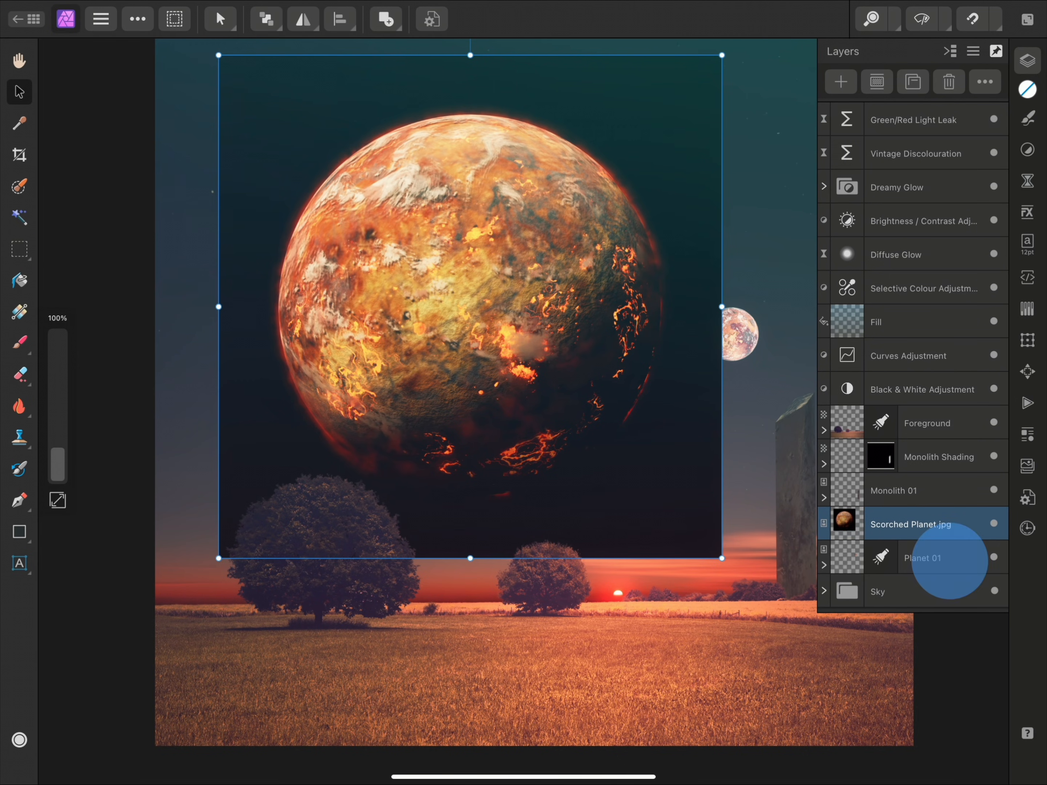
{"action": "left_click", "coordinate": [922, 557]}
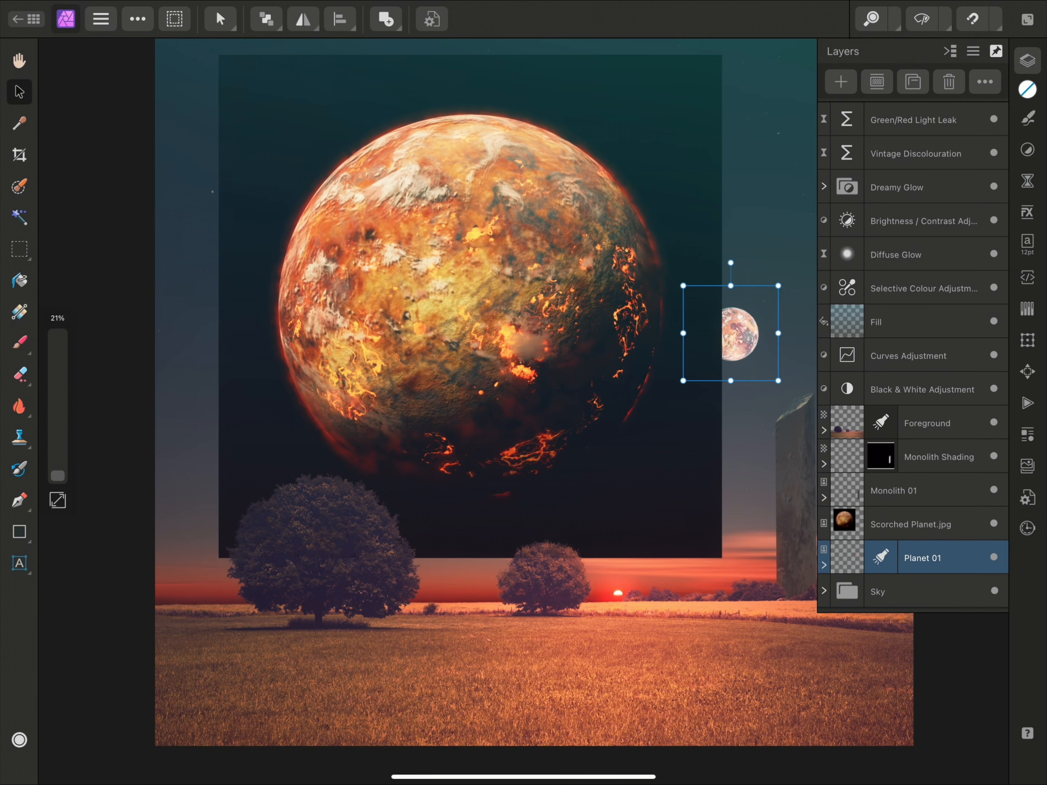
{"action": "left_click", "coordinate": [928, 524]}
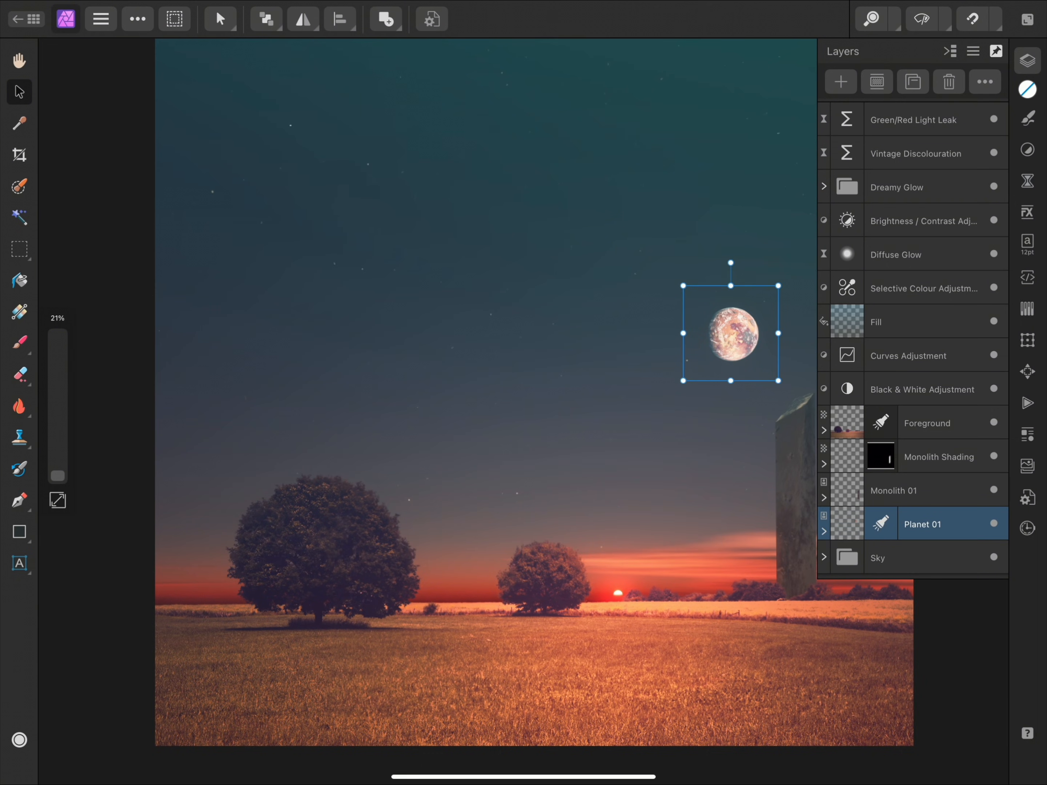
{"action": "left_click", "coordinate": [137, 18]}
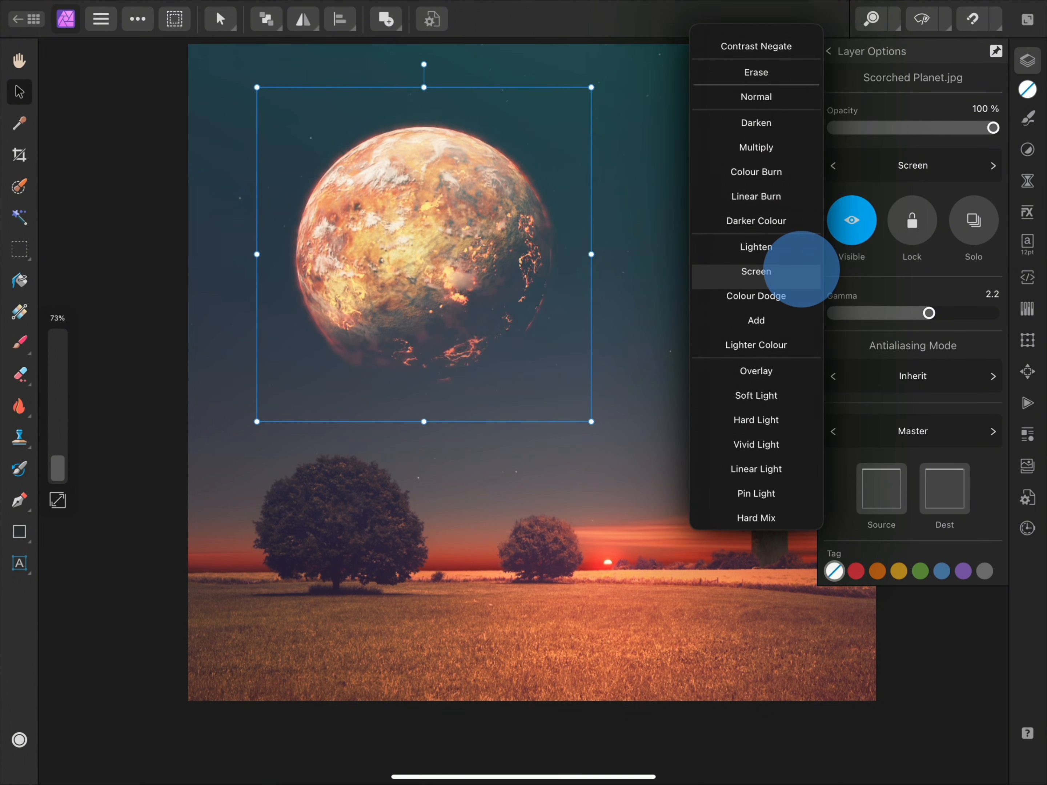
- Set the Scorched Planet.jpg layer's blend mode to Screen
{"action": "left_click", "coordinate": [756, 272]}
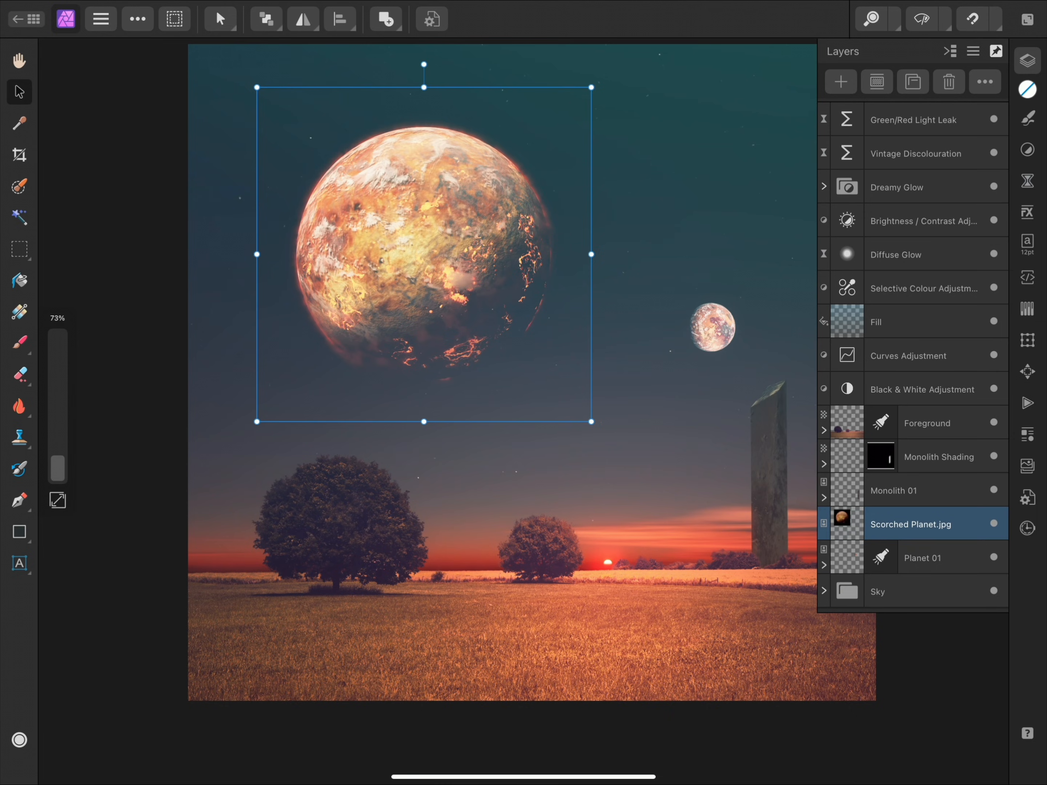
- Shrink and rotate the planet, then select the Foreground layer with the Paint Brush Tool
{"action": "left_click_drag", "start_coordinate": [589, 421], "coordinate": [434, 263]}
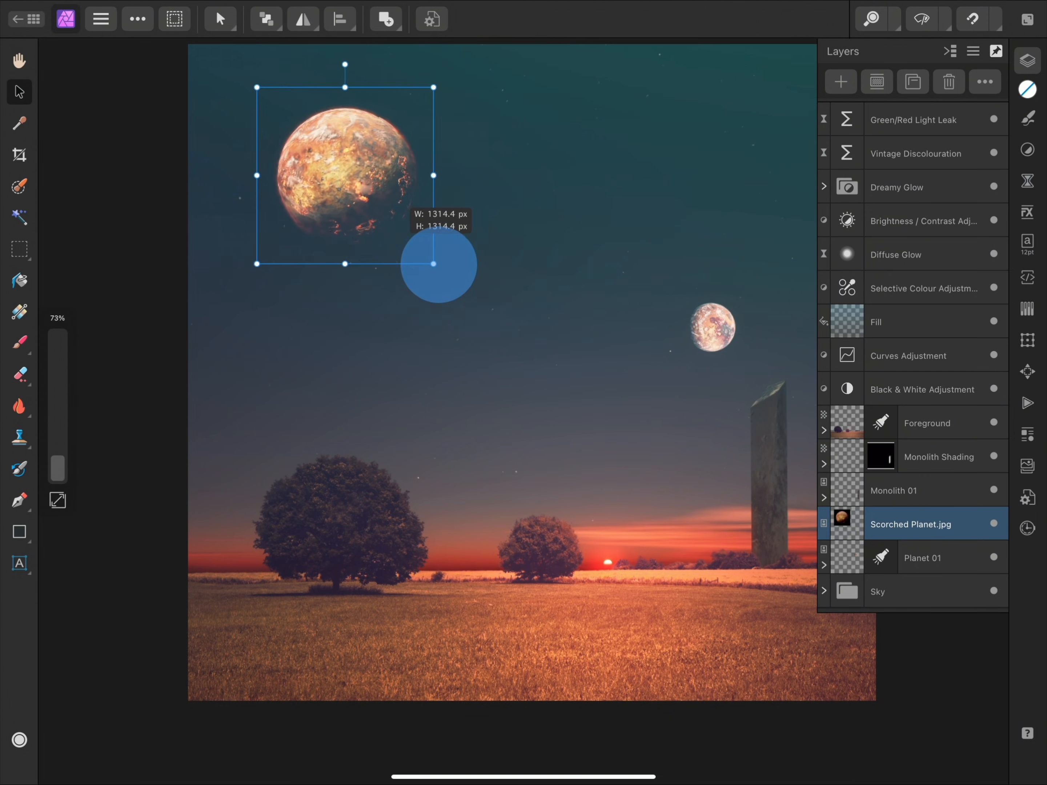
{"action": "left_click_drag", "start_coordinate": [438, 264], "coordinate": [397, 117]}
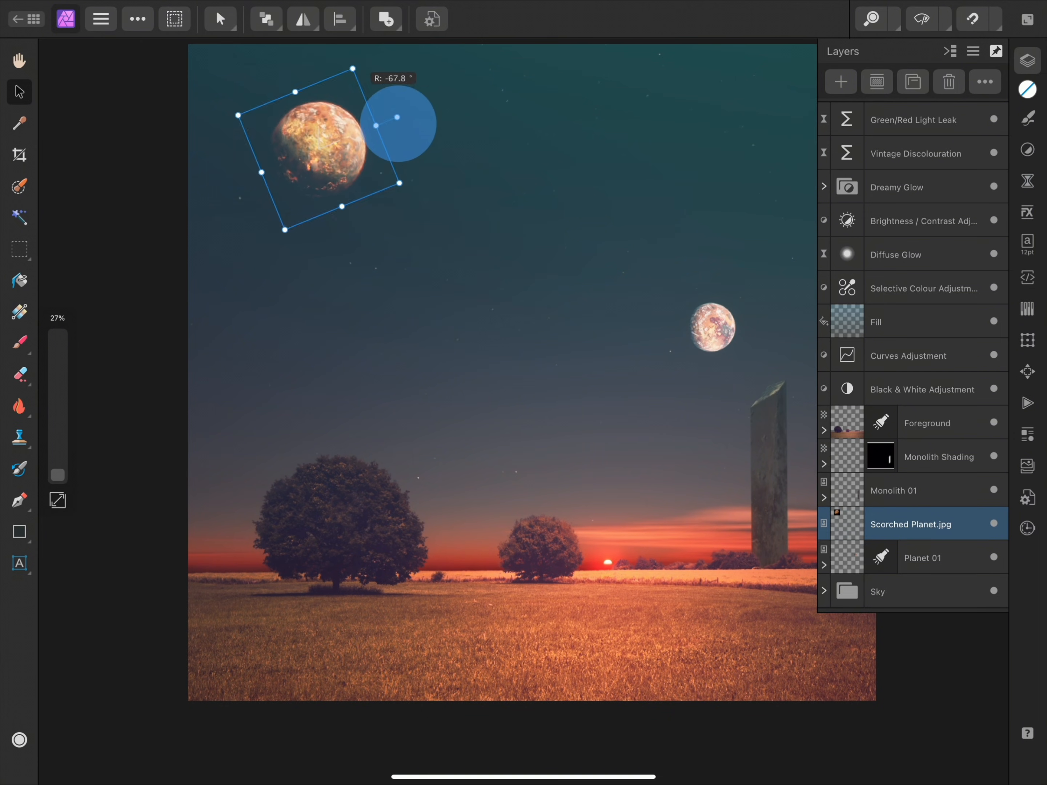
{"action": "left_click", "coordinate": [927, 423]}
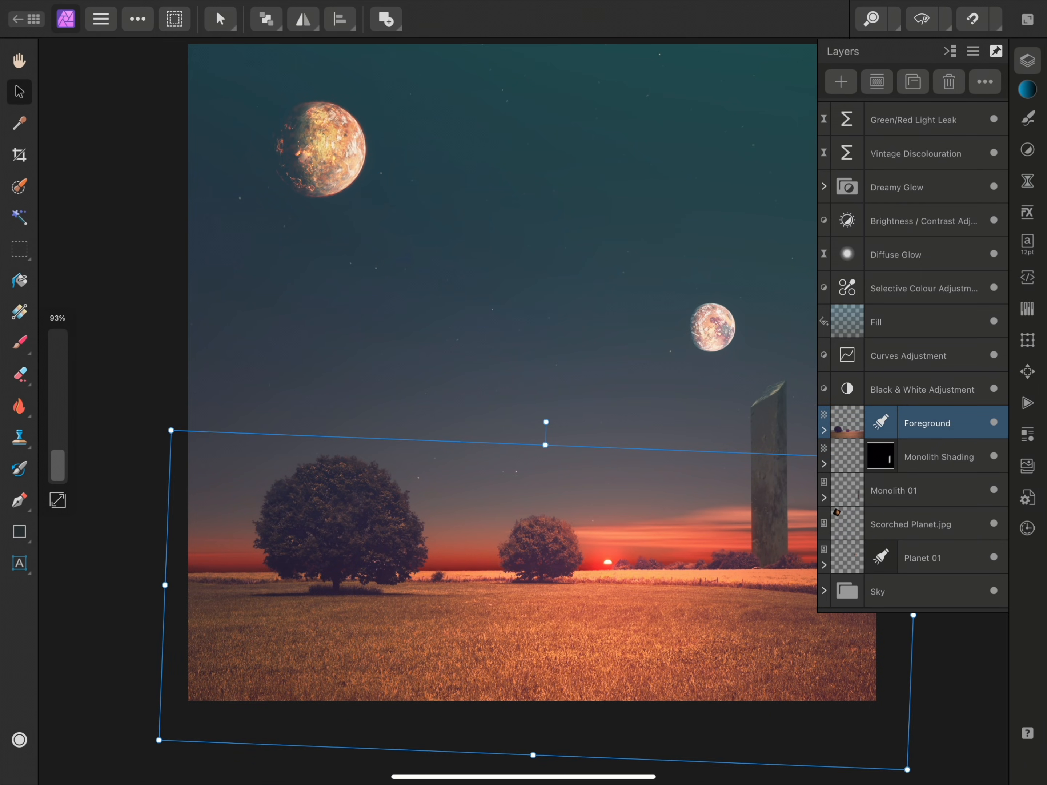
{"action": "left_click", "coordinate": [20, 343]}
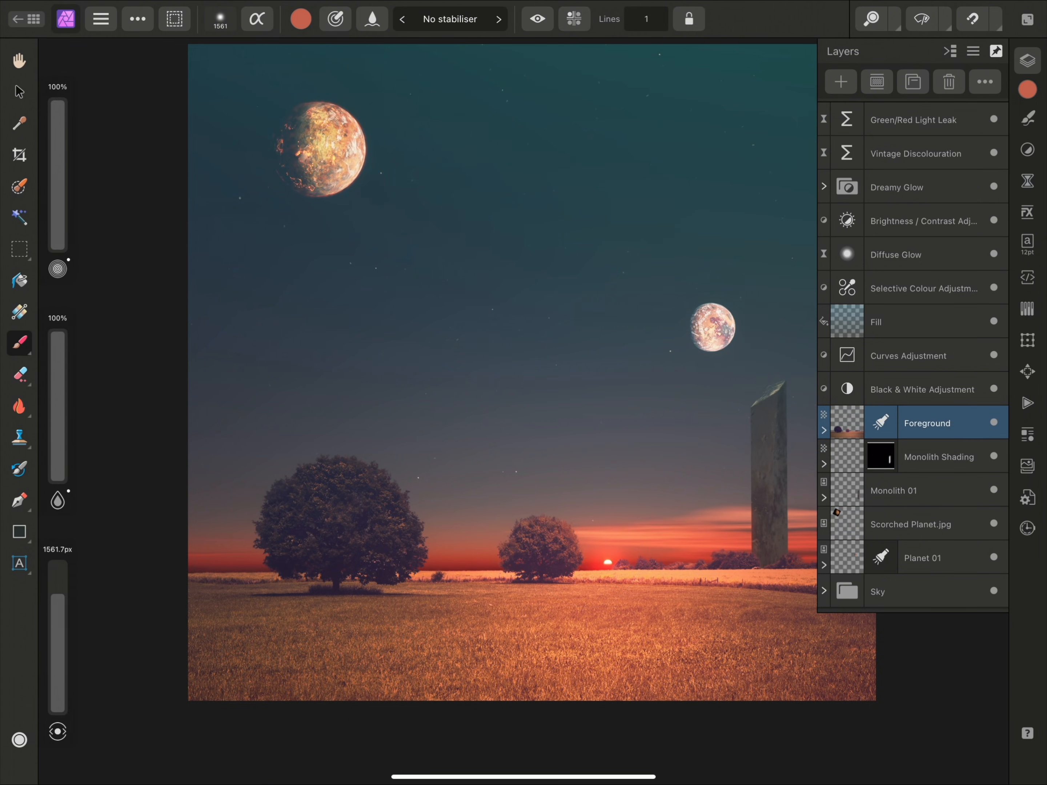
{"action": "left_click", "coordinate": [928, 524]}
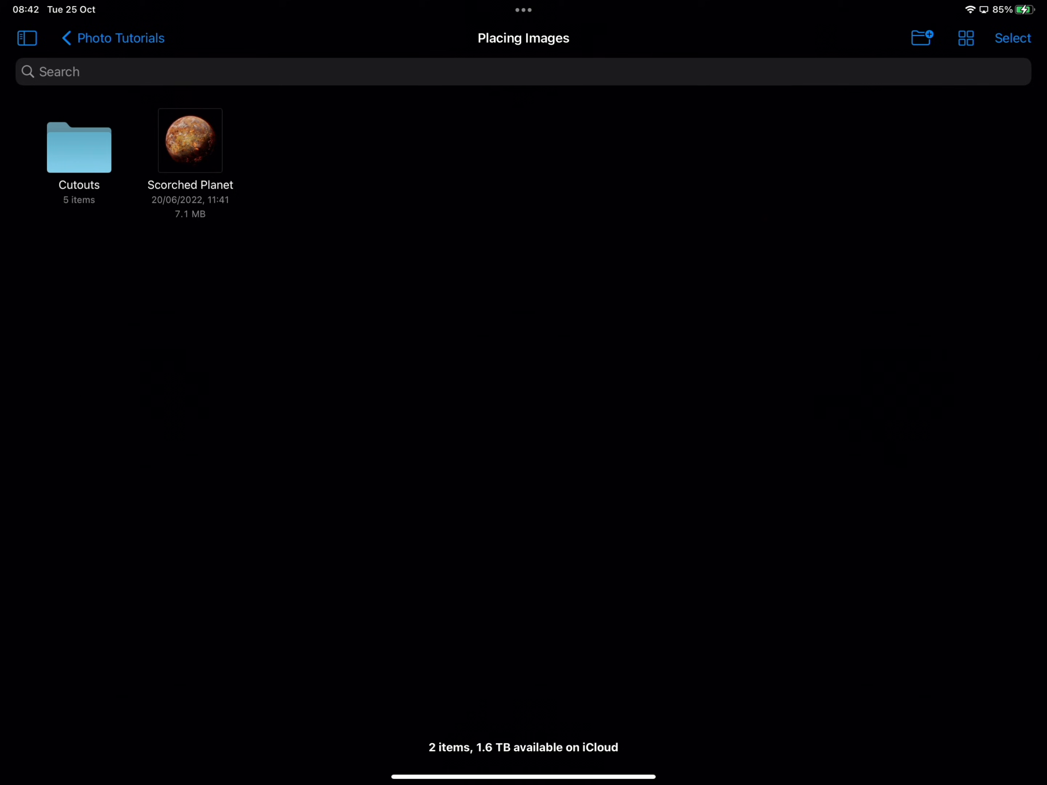
- Select all five images in the Cutouts folder and drag them over to the street scene in Photo 2
{"action": "double_click", "coordinate": [78, 141]}
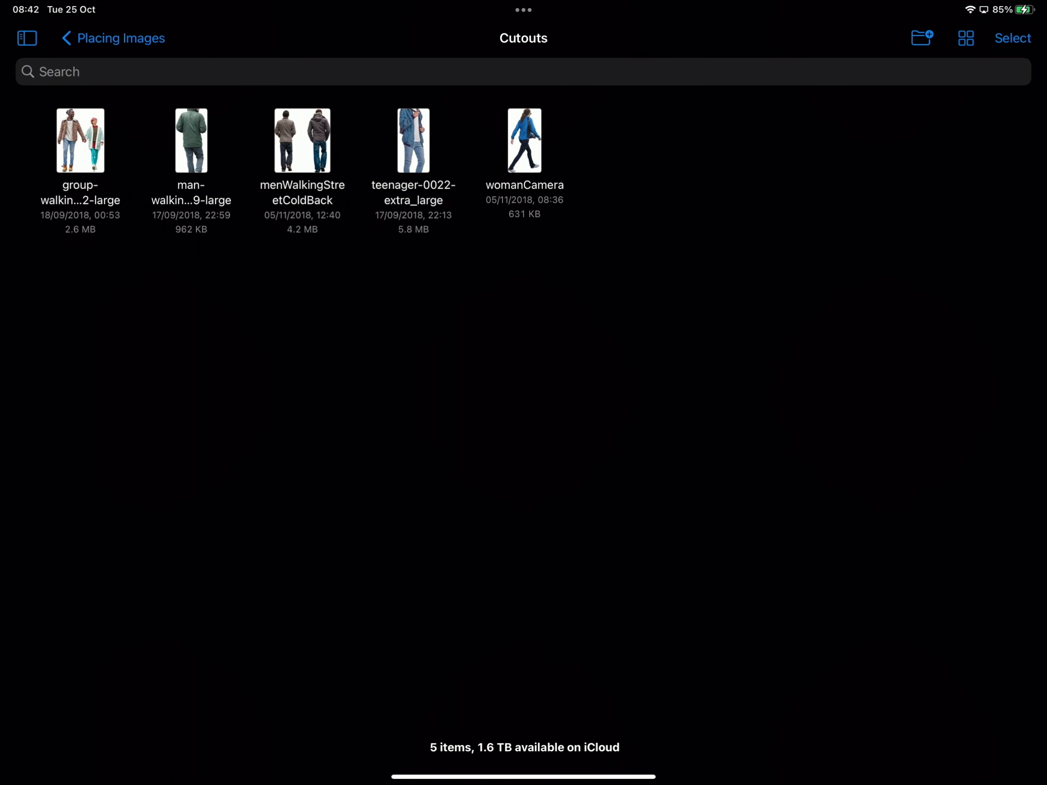
{"action": "left_click", "coordinate": [1013, 38]}
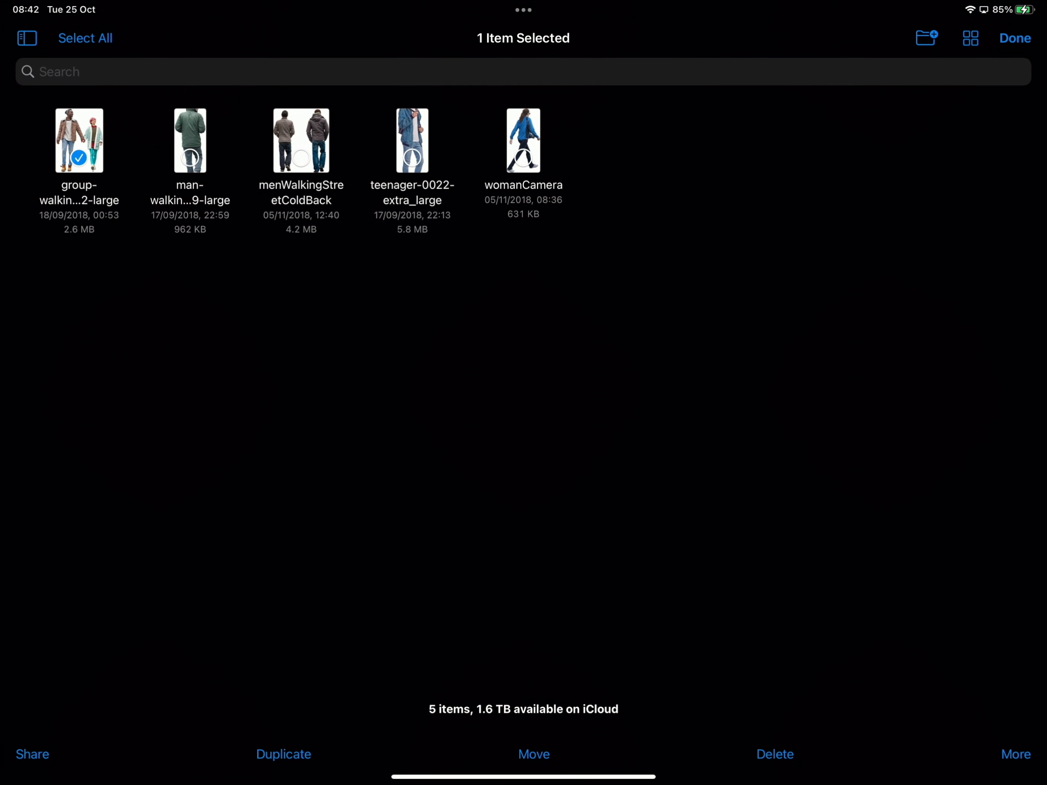
{"action": "left_click", "coordinate": [84, 37]}
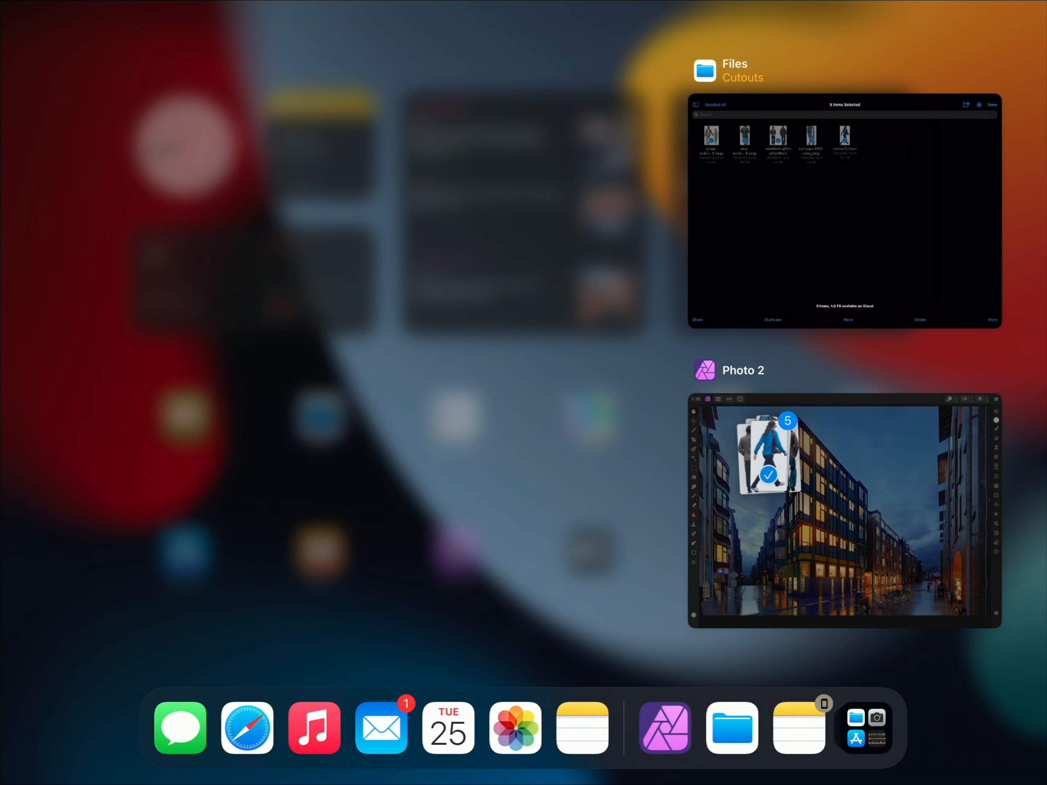
{"action": "left_click", "coordinate": [844, 512]}
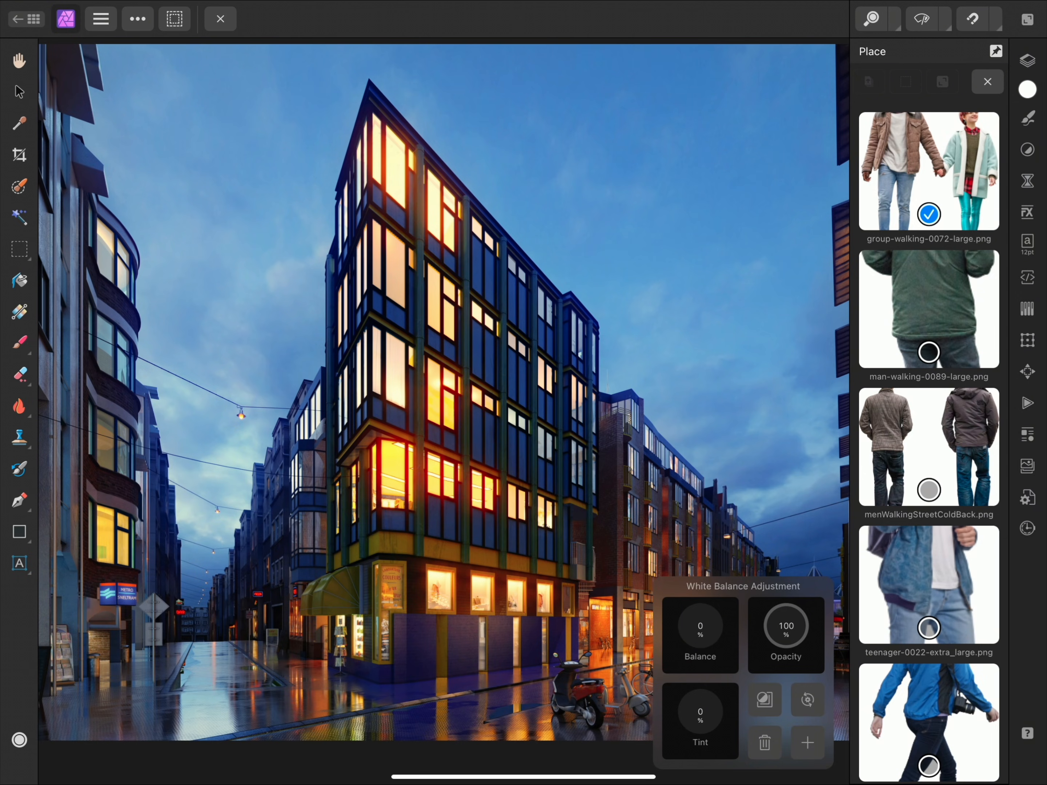
- Place menWalkingStreetColdBack.png, the two men walking, onto the wet pavement
{"action": "left_click", "coordinate": [928, 353]}
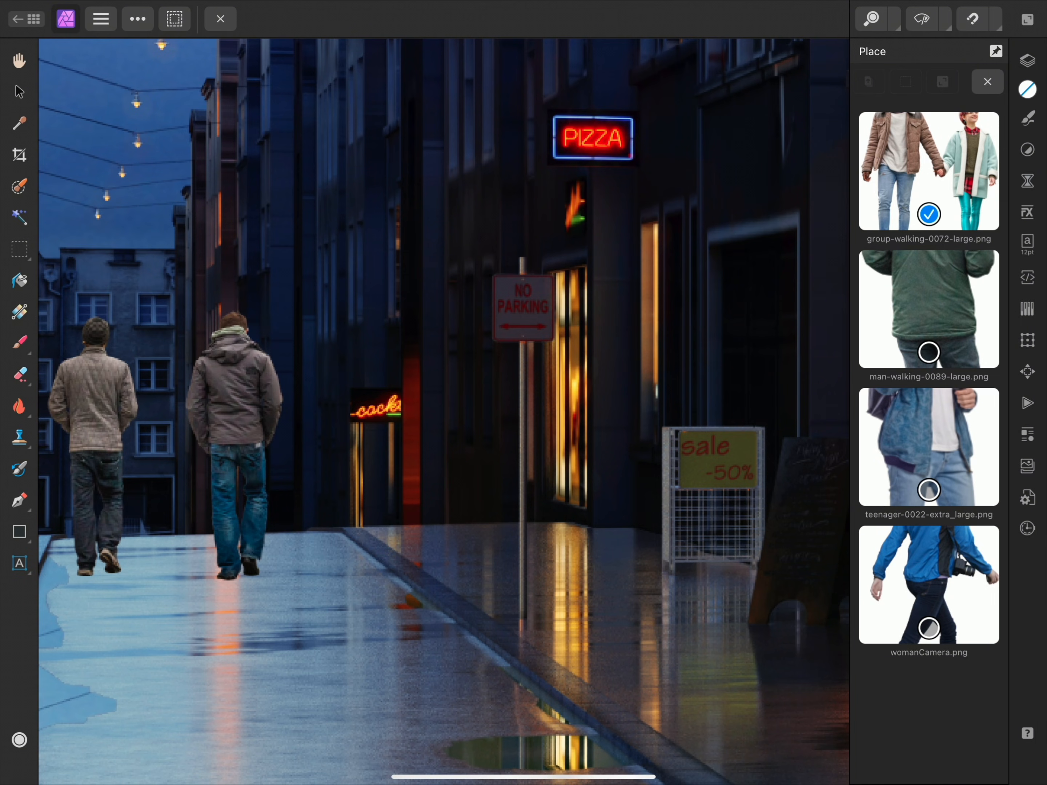
- Place man-walking-0089-large.png on the street and pick teenager-0022-extra_large.png next
{"action": "left_click", "coordinate": [928, 352]}
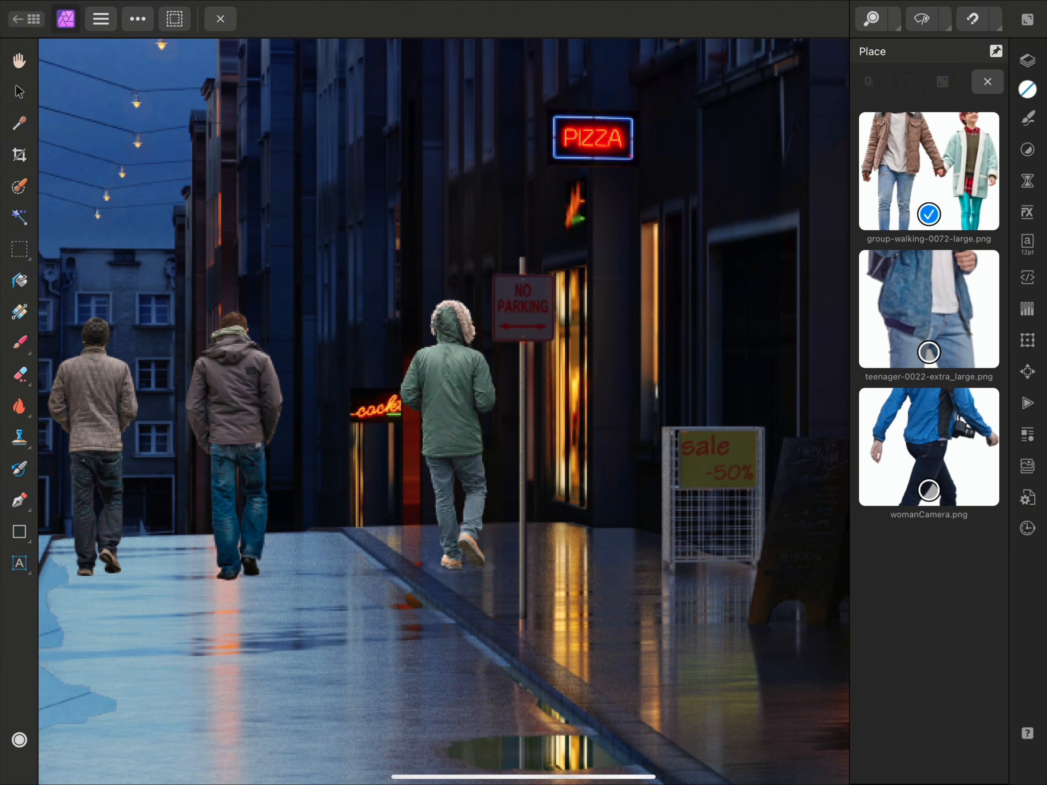
{"action": "left_click", "coordinate": [928, 352]}
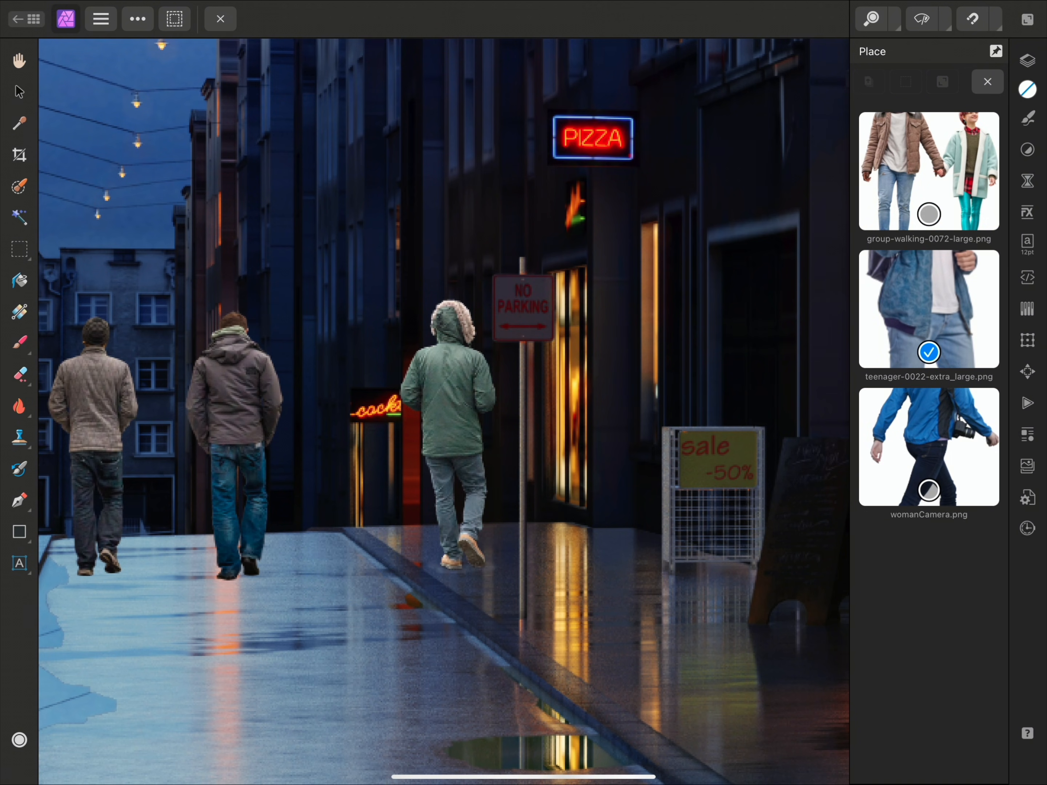